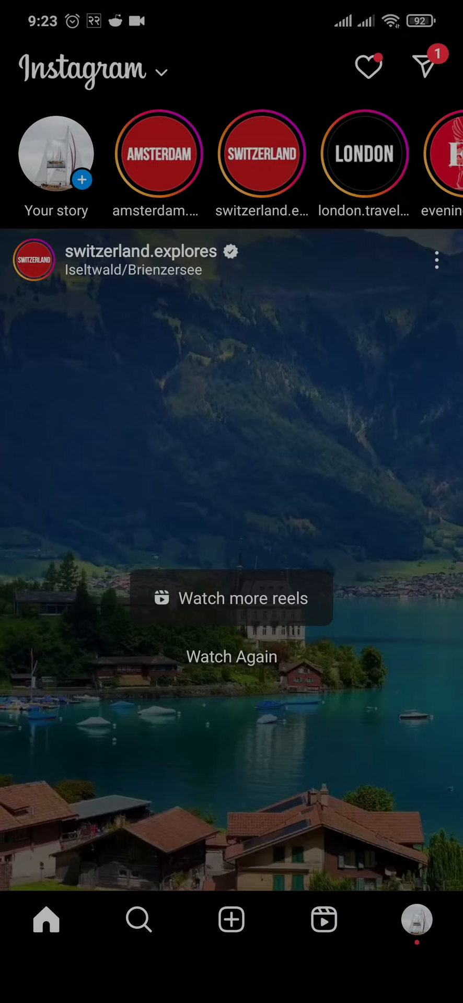
Step: Go to the profile and open the Username editor via Edit profile
click(417, 920)
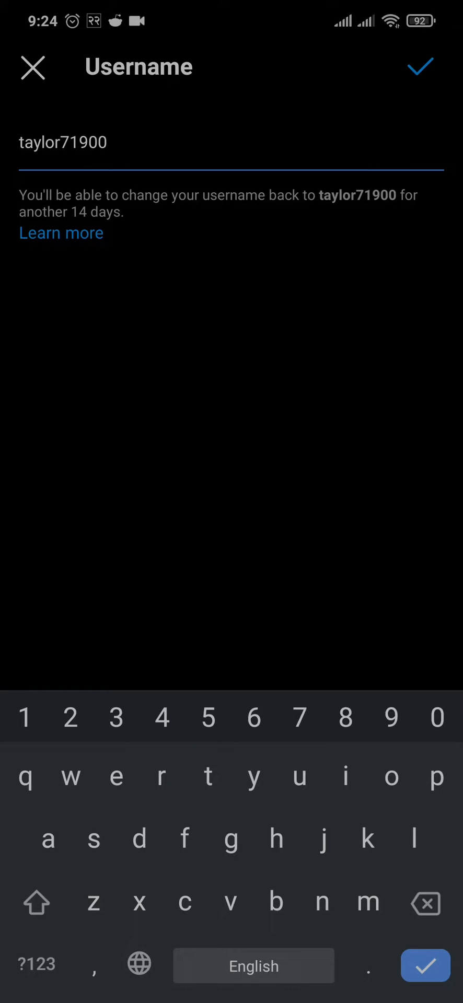
Step: Shorten the username to just the name without digits, which is reported as taken
text(_)
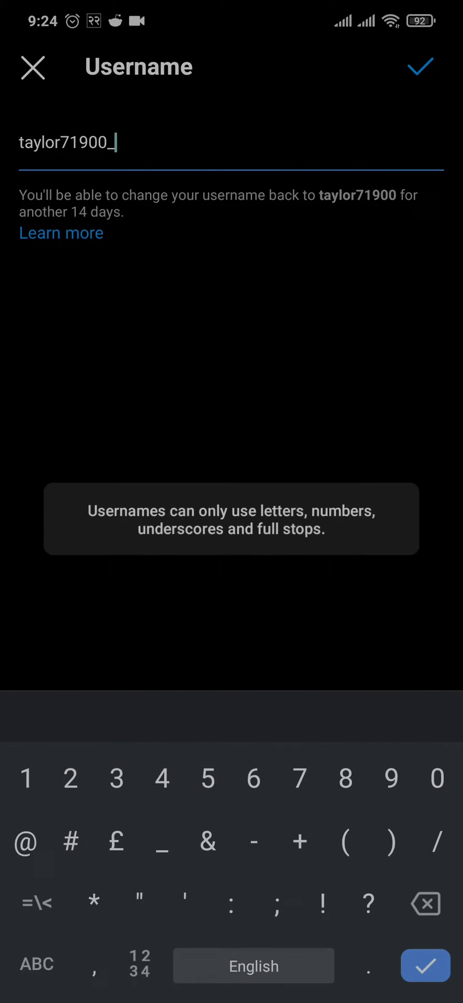
key(Backspace)
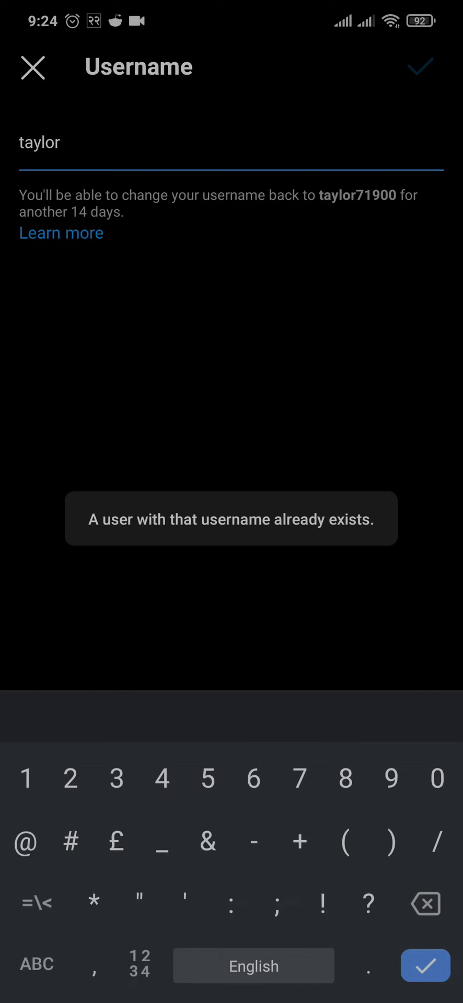
Step: Try the name with a full stop and underscore, which is reported as not available
text(_)
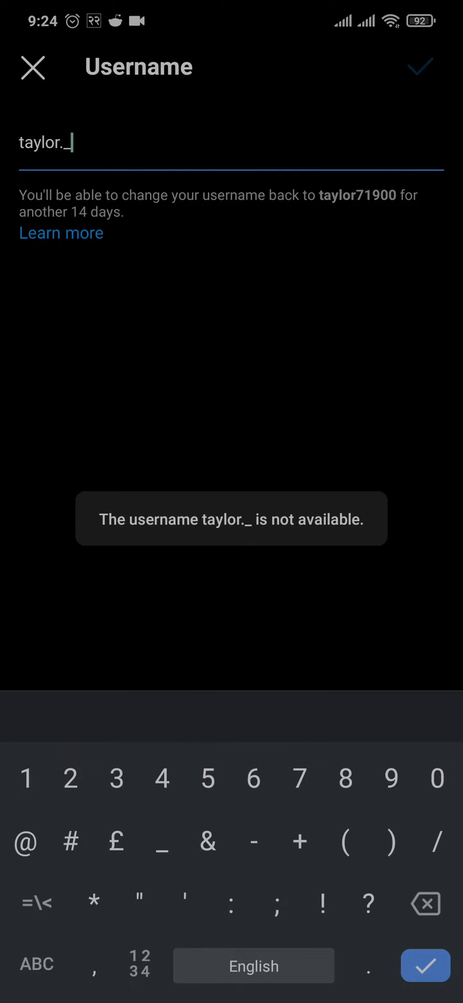
key(Backspace)
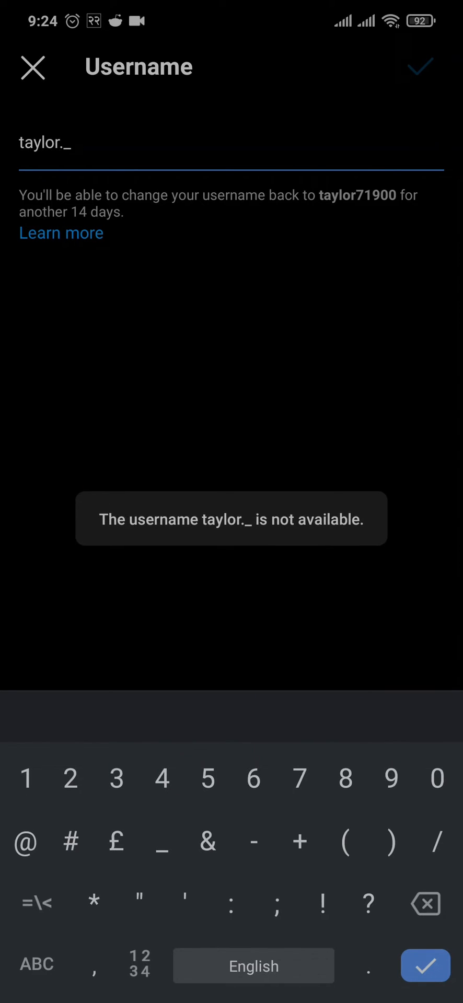
text(6)
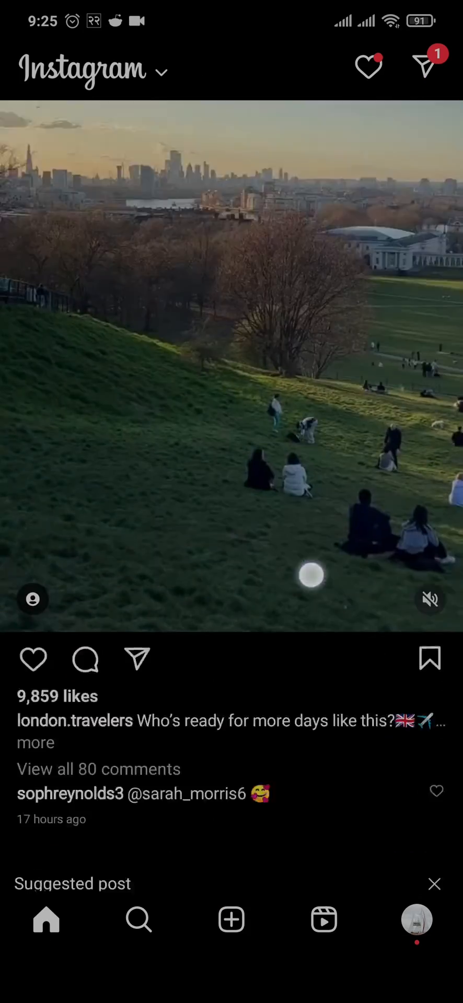
Step: Scroll down the home feed to a suggested post below a travel post
scroll(down, 3)
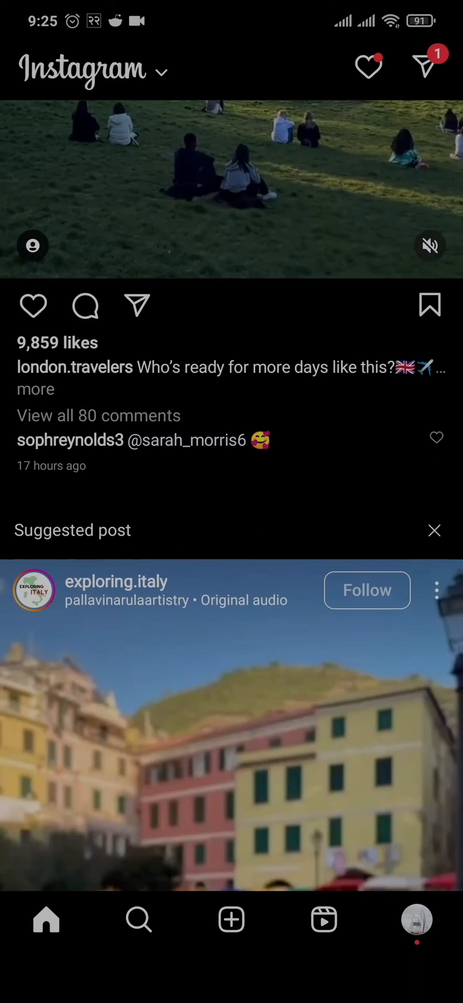